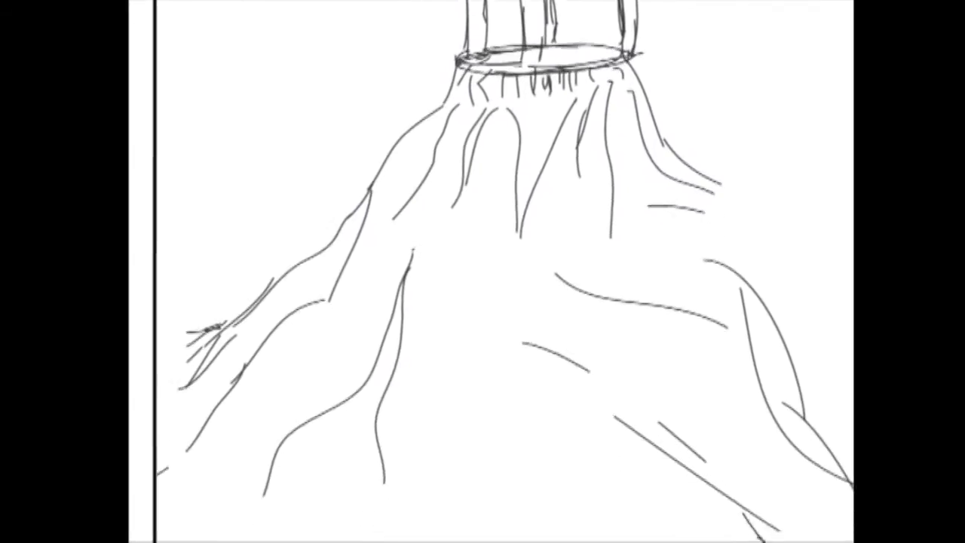
pyautogui.scroll(-3)
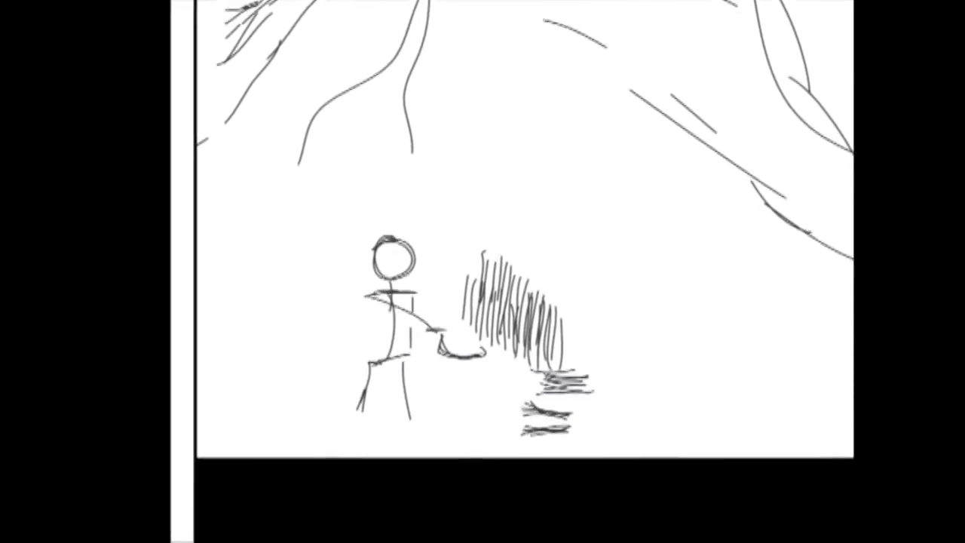
pyautogui.scroll(-3)
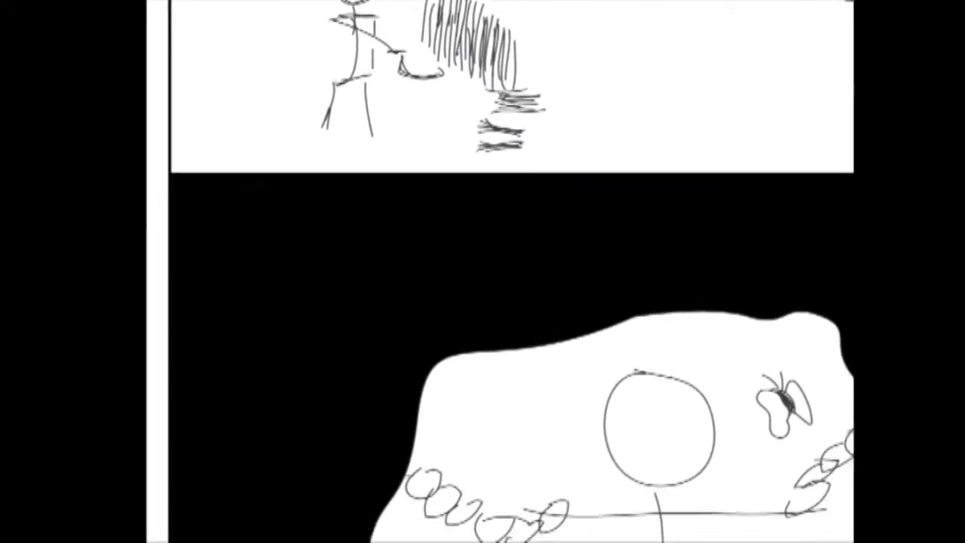